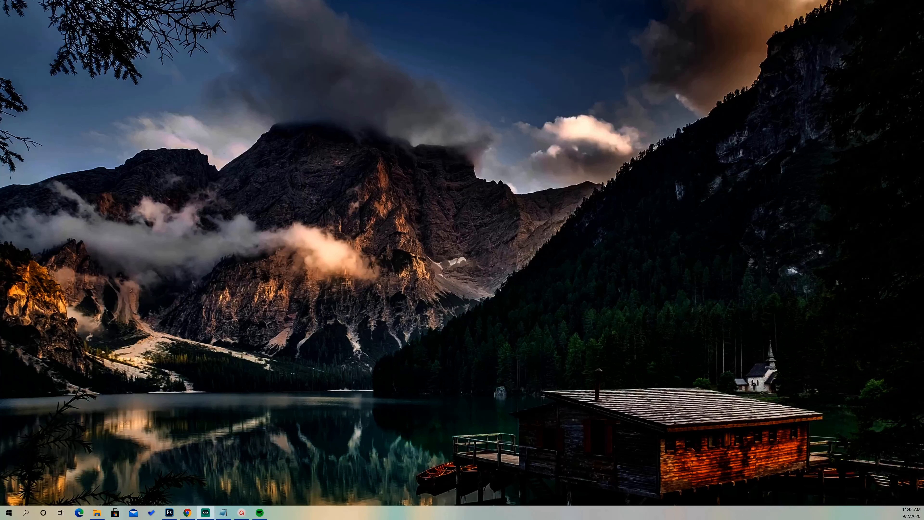
mouse_move(19, 446)
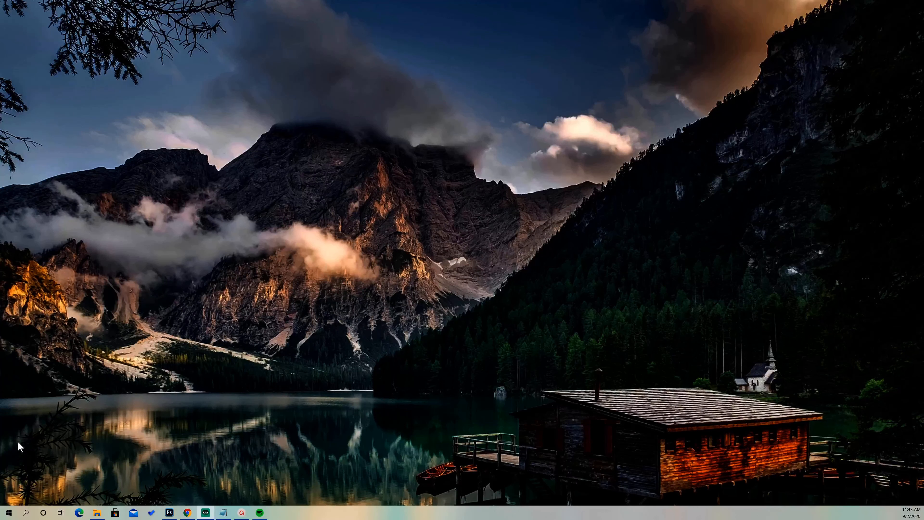
mouse_move(24, 497)
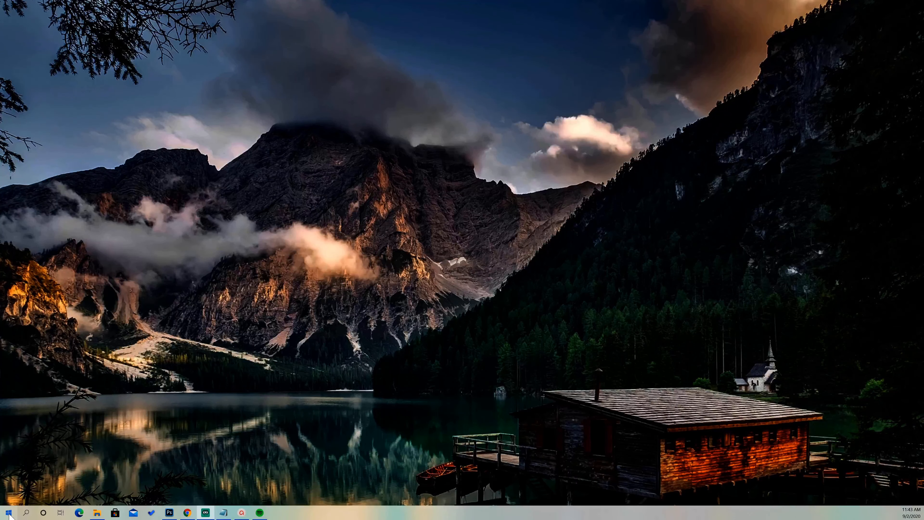
Step: Search the Start Menu for 'settings' to surface the power-saving settings result
click(7, 512)
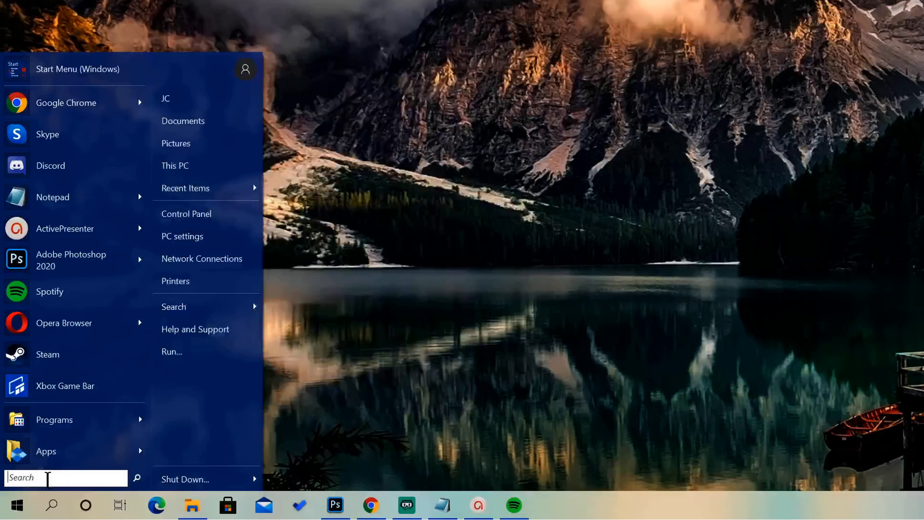
text(settings)
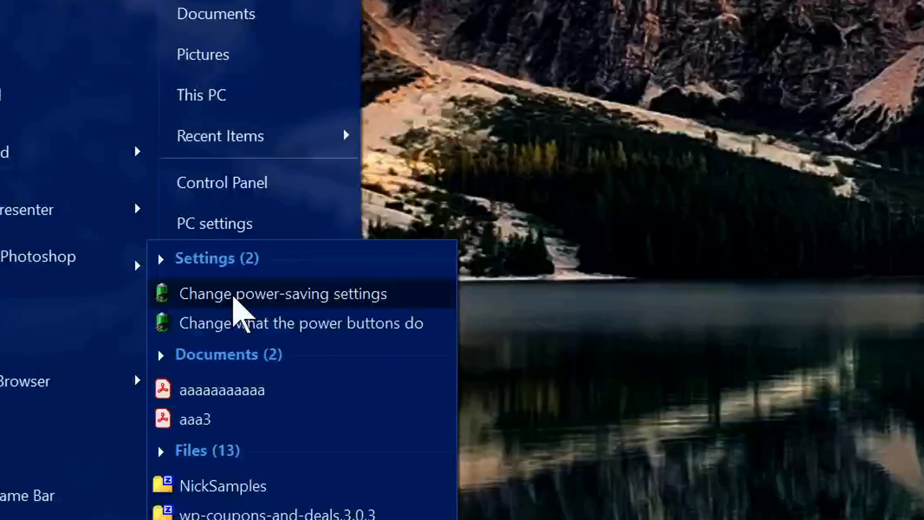
Step: Open Change power-saving settings, reaching Power Options with Balanced active
click(282, 293)
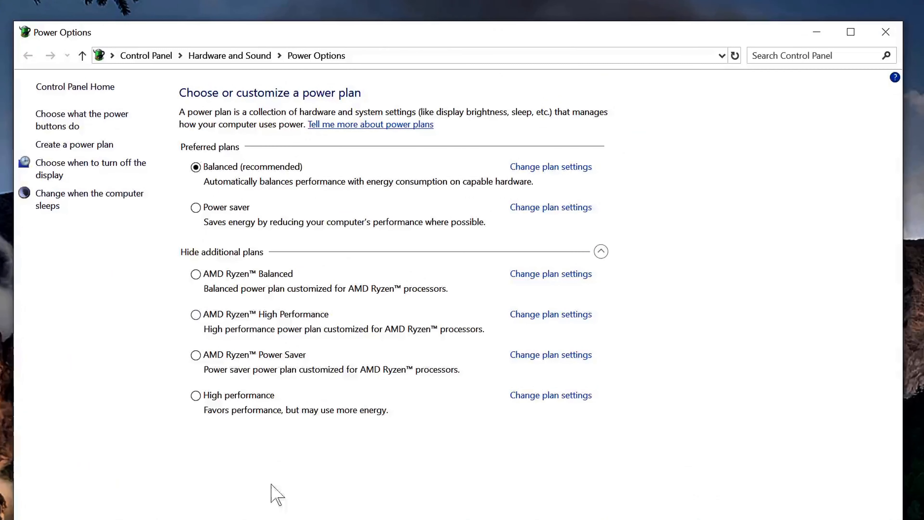
mouse_move(212, 353)
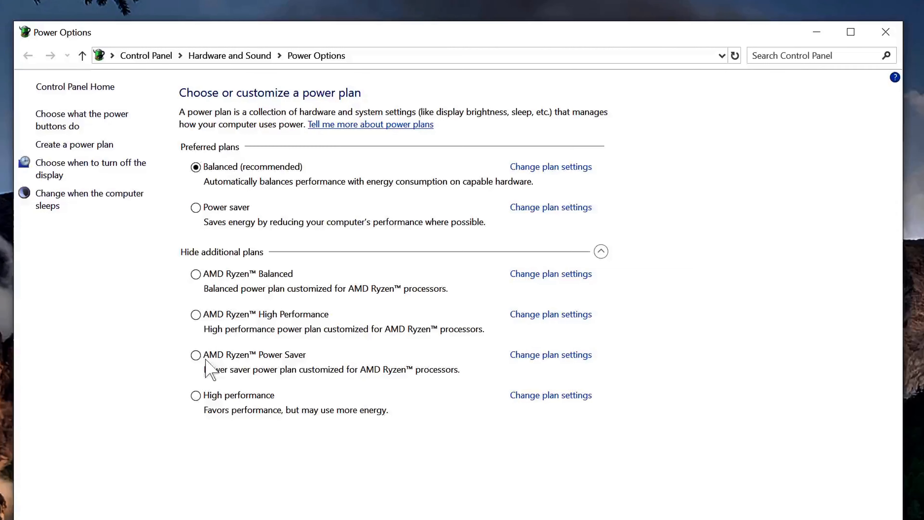
mouse_move(230, 438)
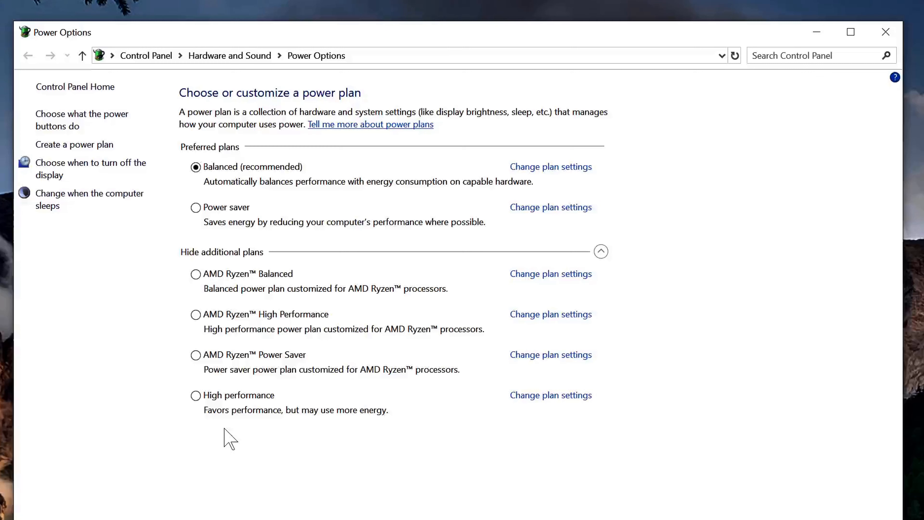
mouse_move(221, 321)
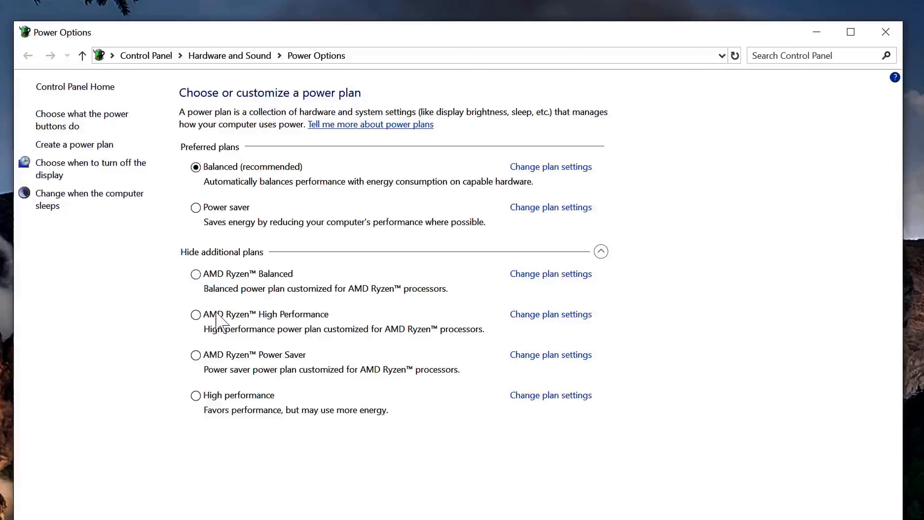
mouse_move(237, 401)
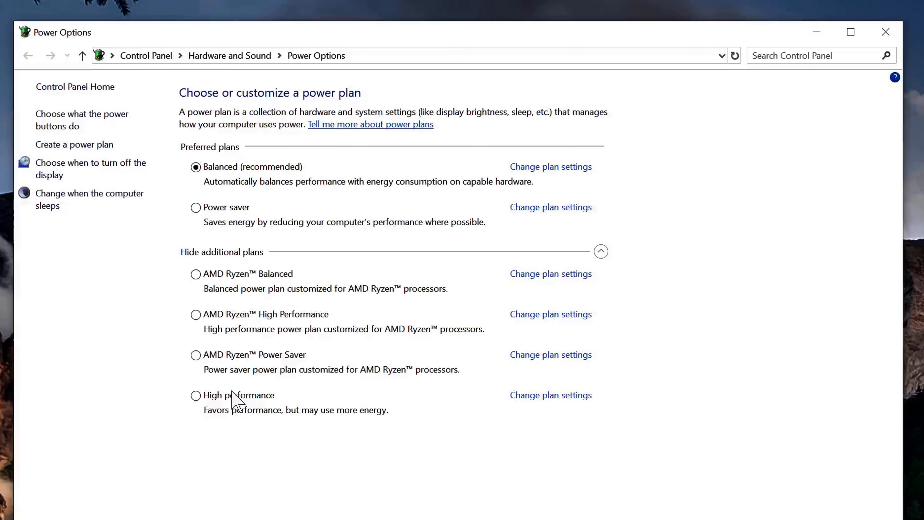
mouse_move(235, 166)
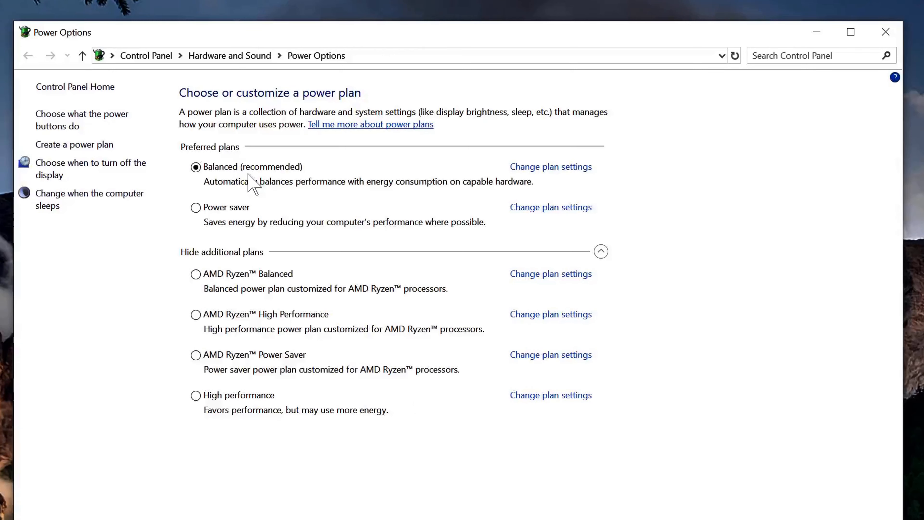
mouse_move(523, 188)
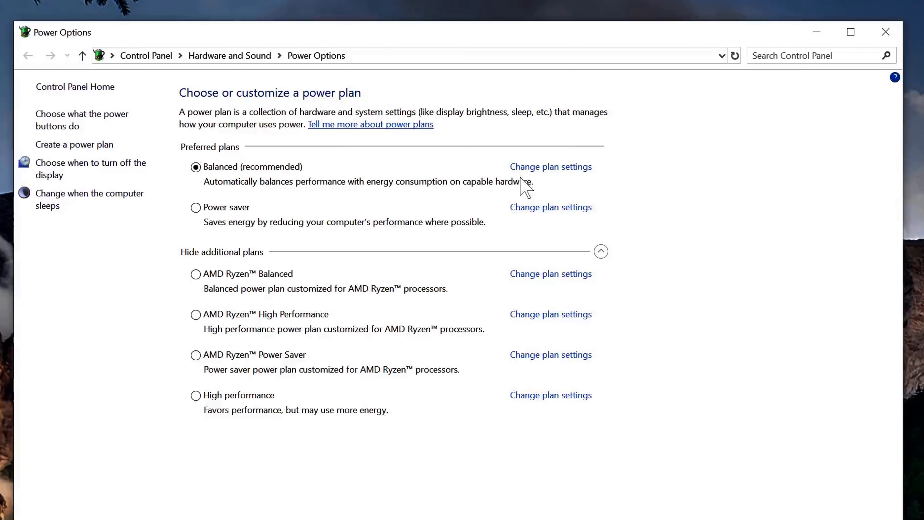
mouse_move(546, 228)
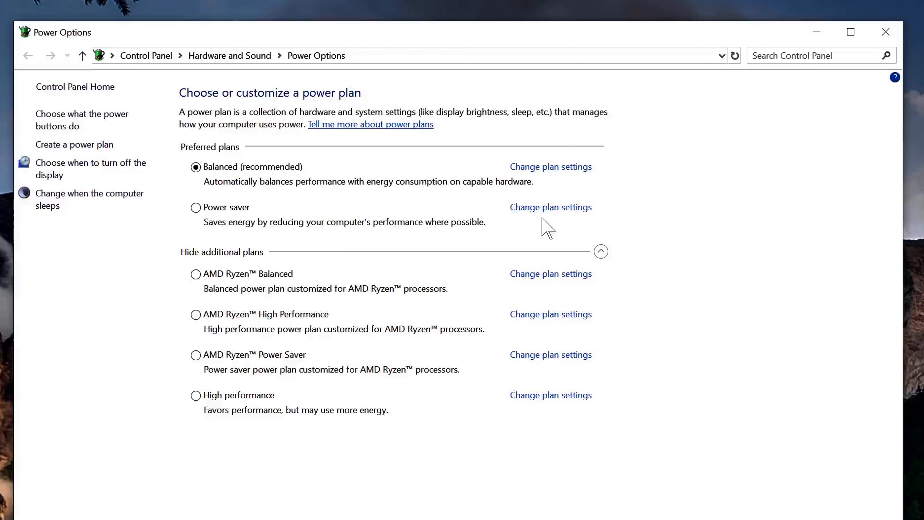
mouse_move(268, 213)
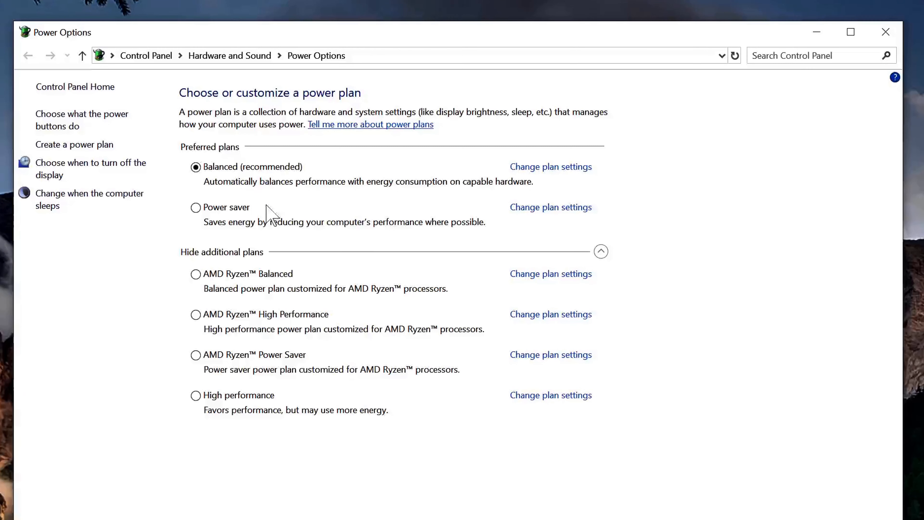
mouse_move(550, 167)
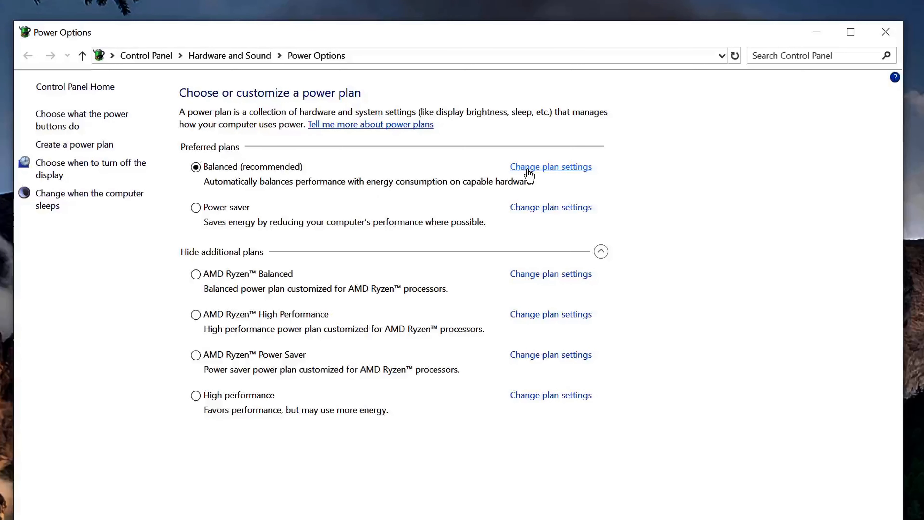
Step: Set Balanced's Turn off the display and Put the computer to sleep to Never and save
click(550, 166)
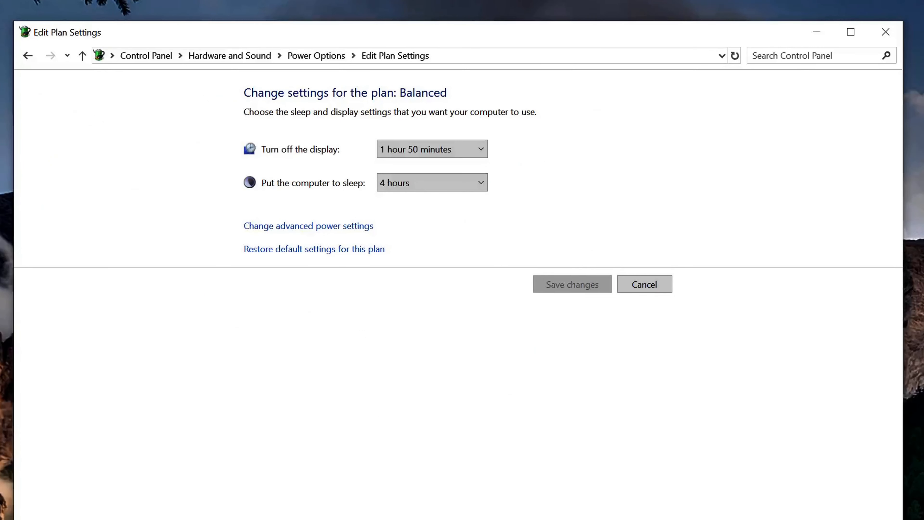
mouse_move(288, 176)
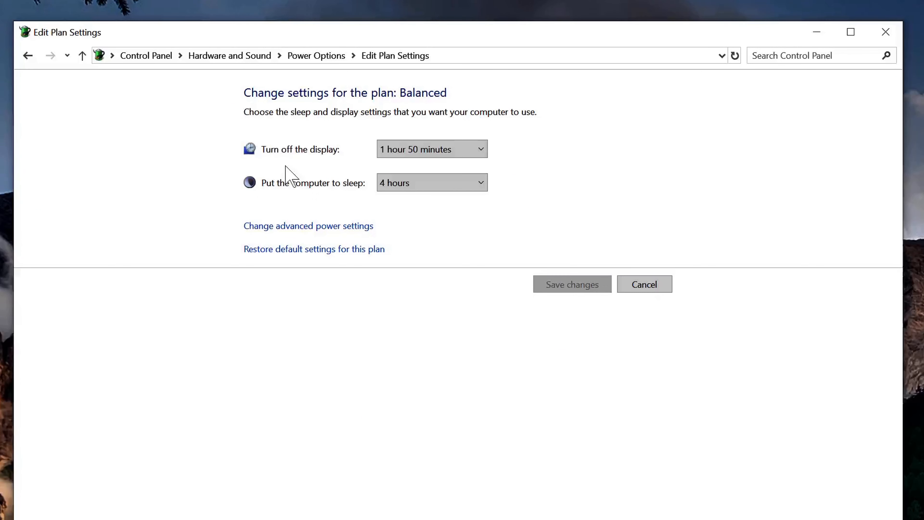
mouse_move(309, 206)
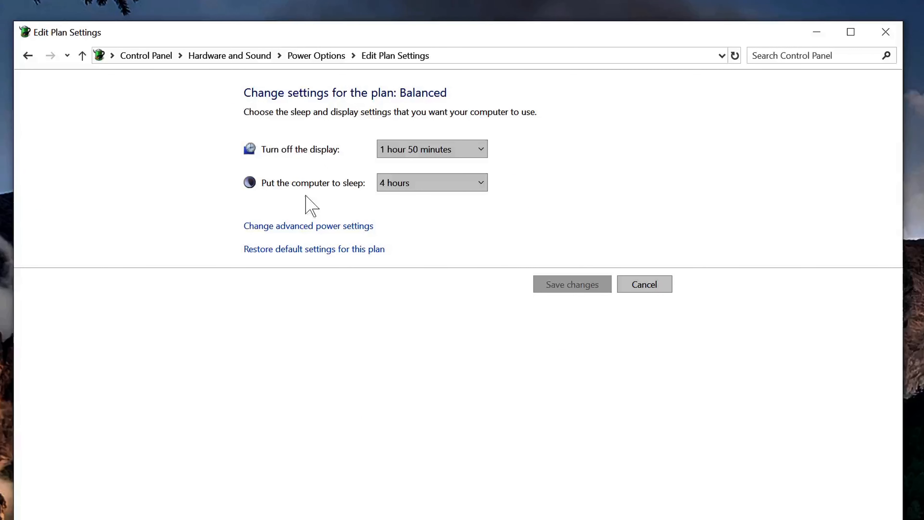
click(432, 182)
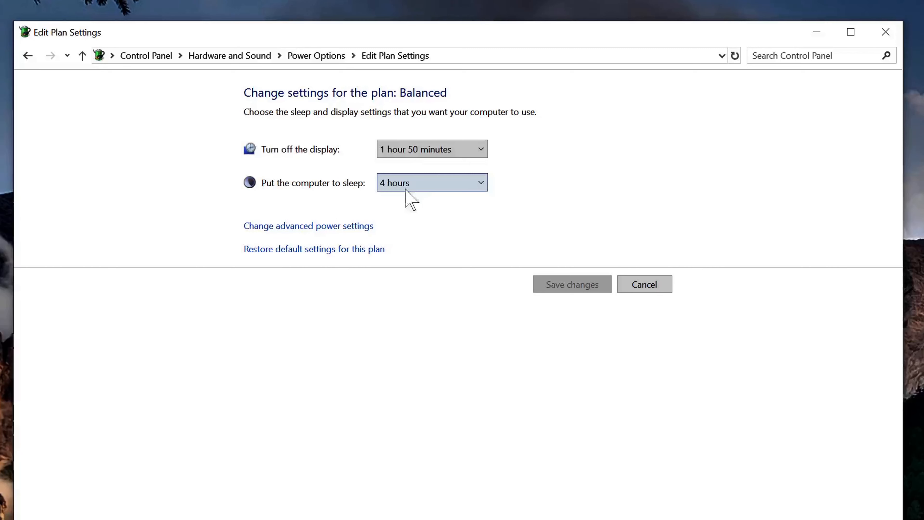
click(432, 149)
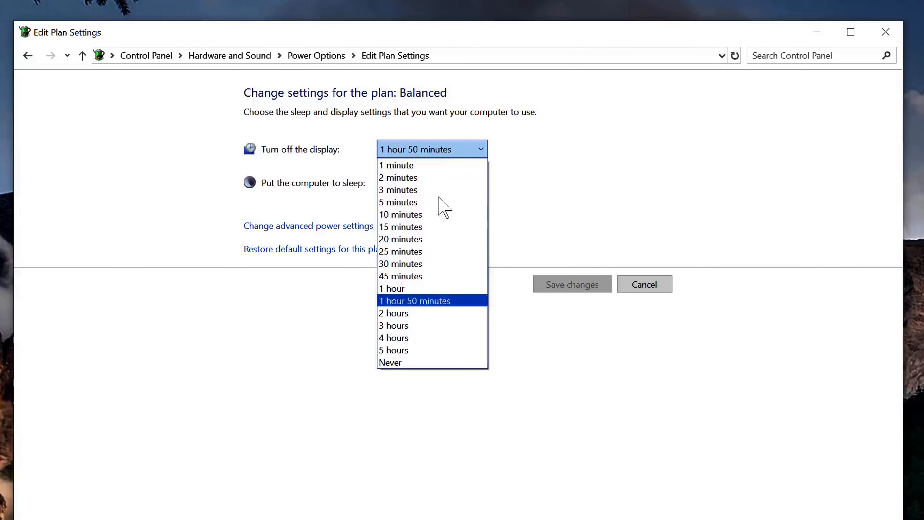
click(390, 362)
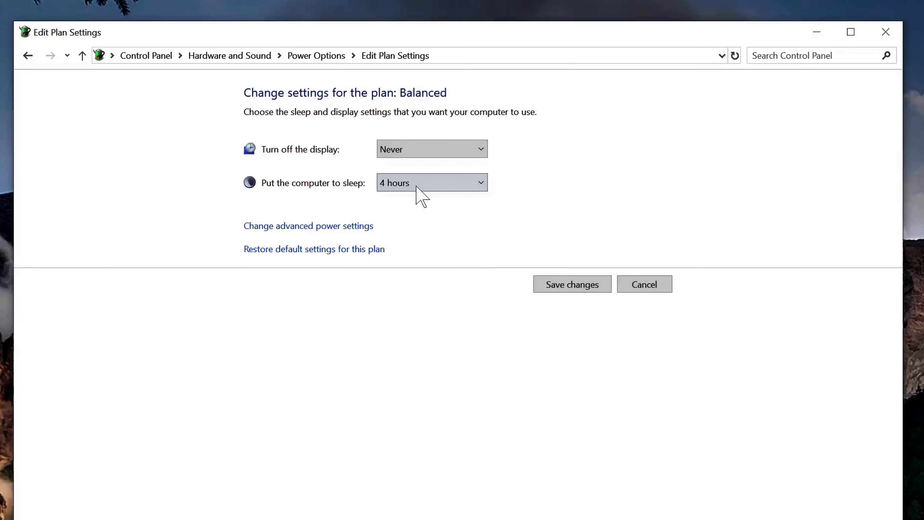
click(431, 182)
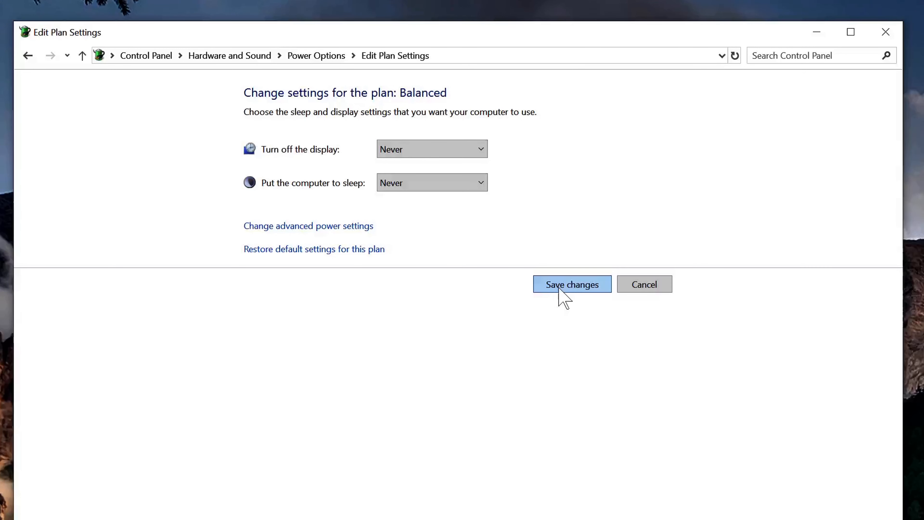
click(571, 284)
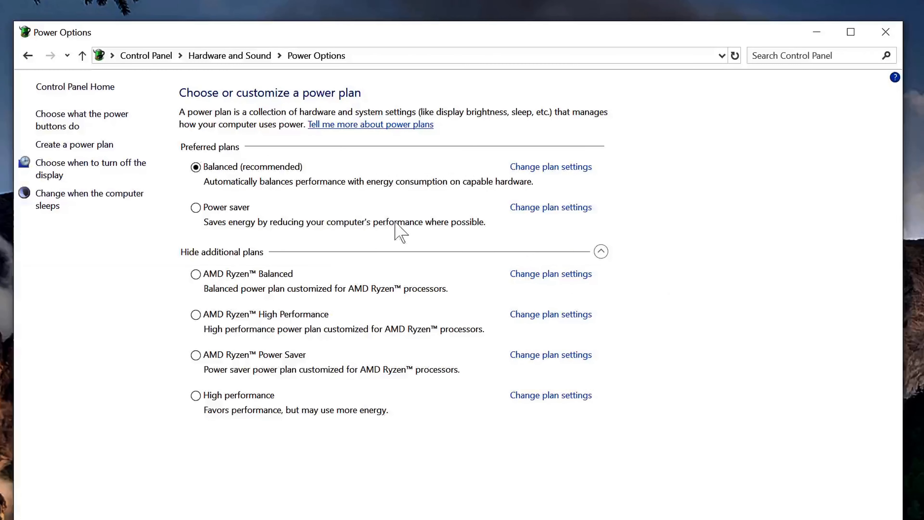
mouse_move(543, 171)
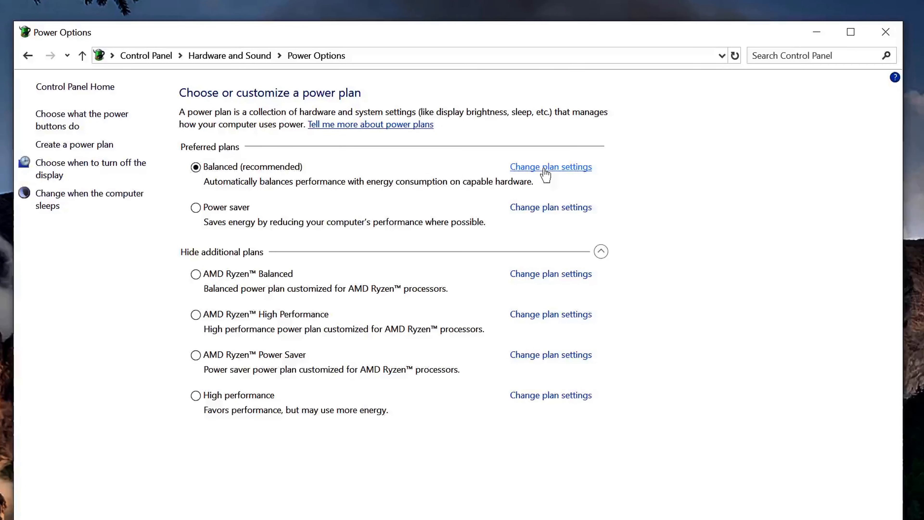
mouse_move(567, 179)
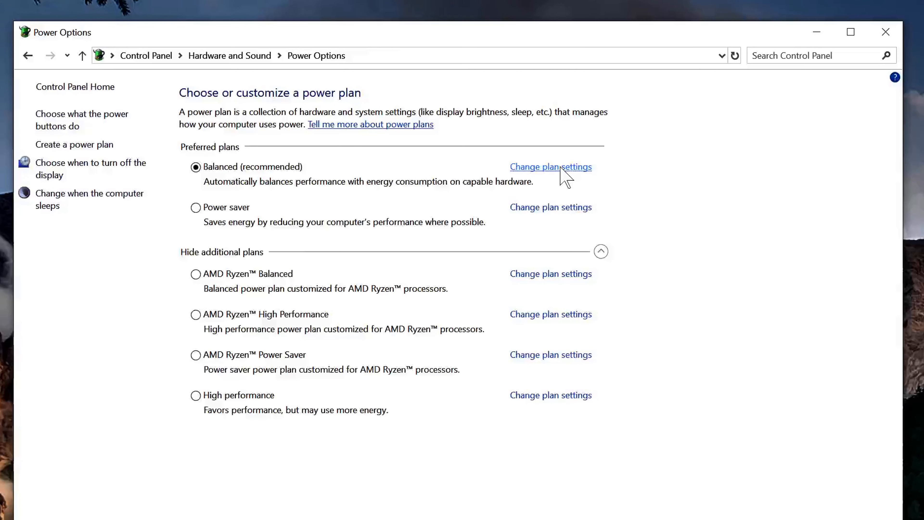
Step: Reopen Change plan settings for Balanced, showing display and sleep at Never
click(549, 167)
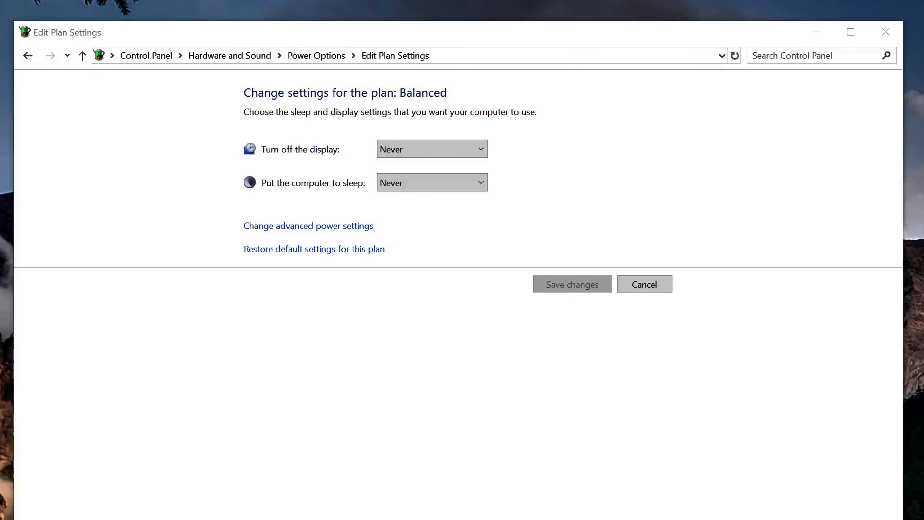
mouse_move(274, 287)
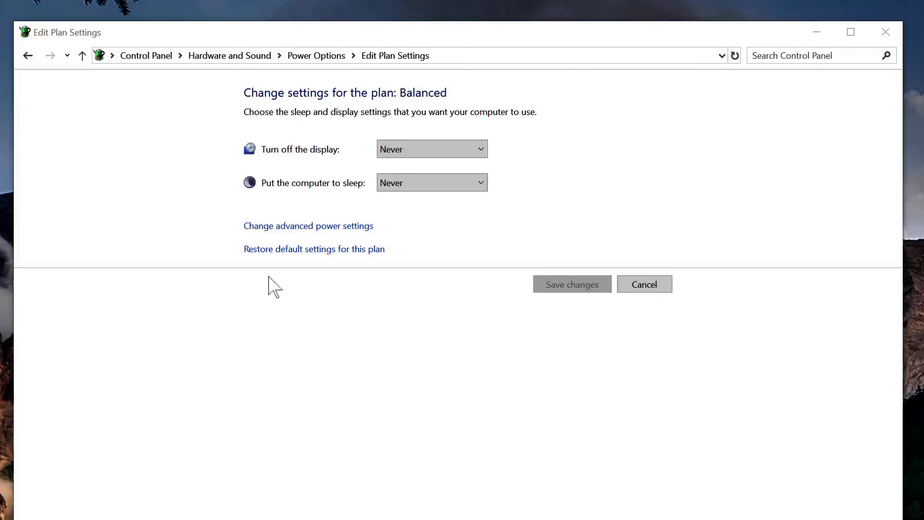
Step: In Balanced's advanced settings, lower Turn off hard disk after from 20 minutes to Never
click(308, 226)
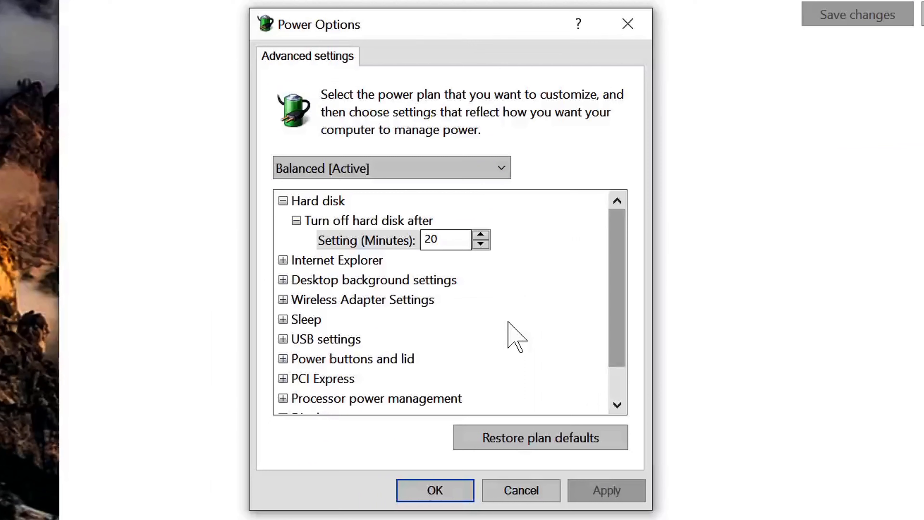
mouse_move(304, 226)
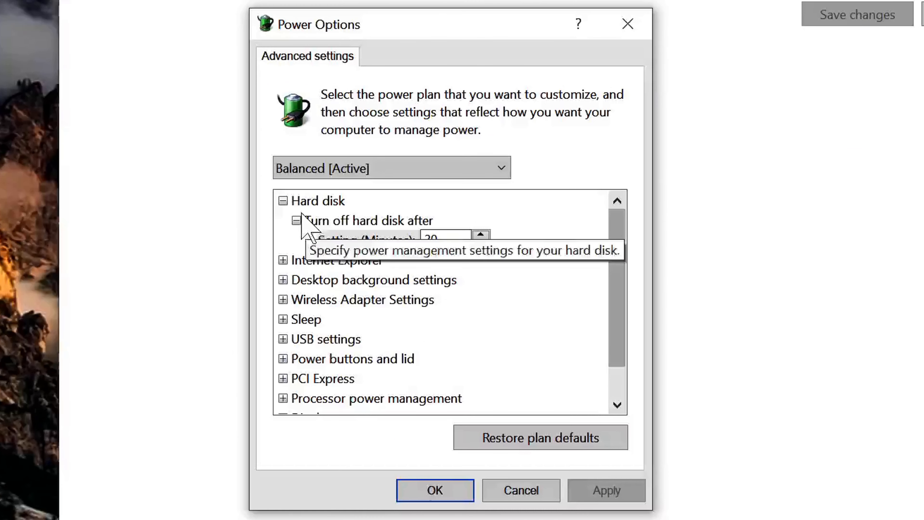
mouse_move(415, 271)
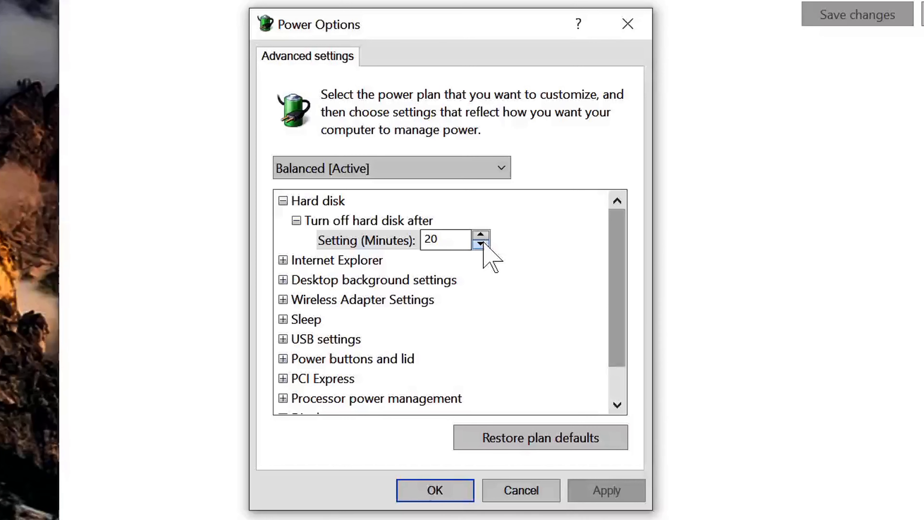
click(481, 244)
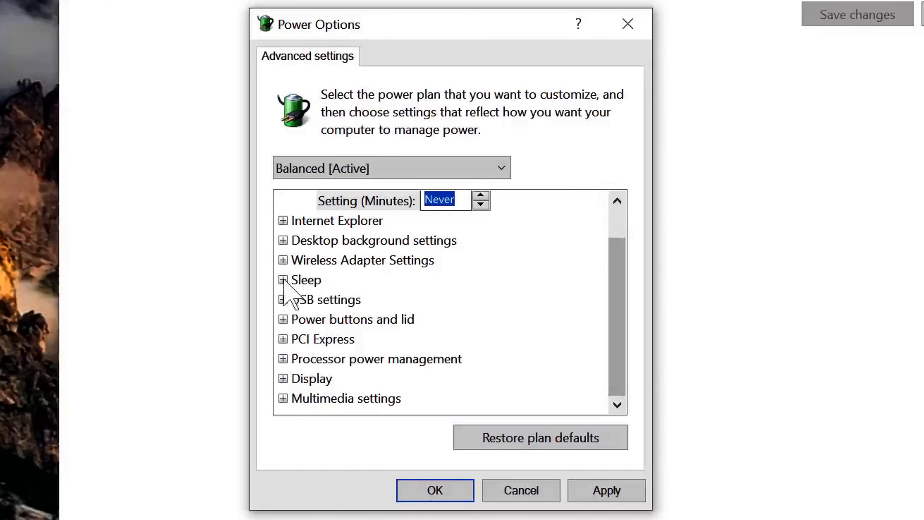
Step: Expand Sleep to show Sleep after Never, Hibernate after Never and hybrid sleep Off
click(282, 279)
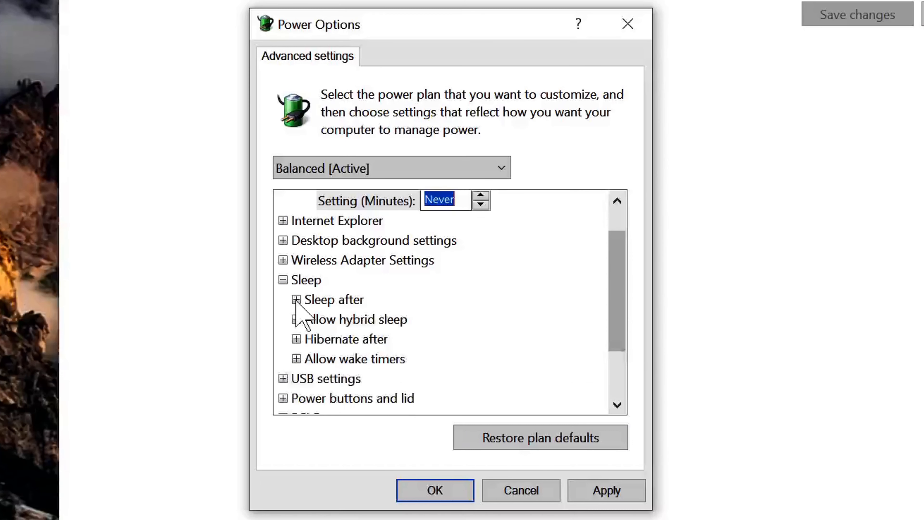
click(296, 299)
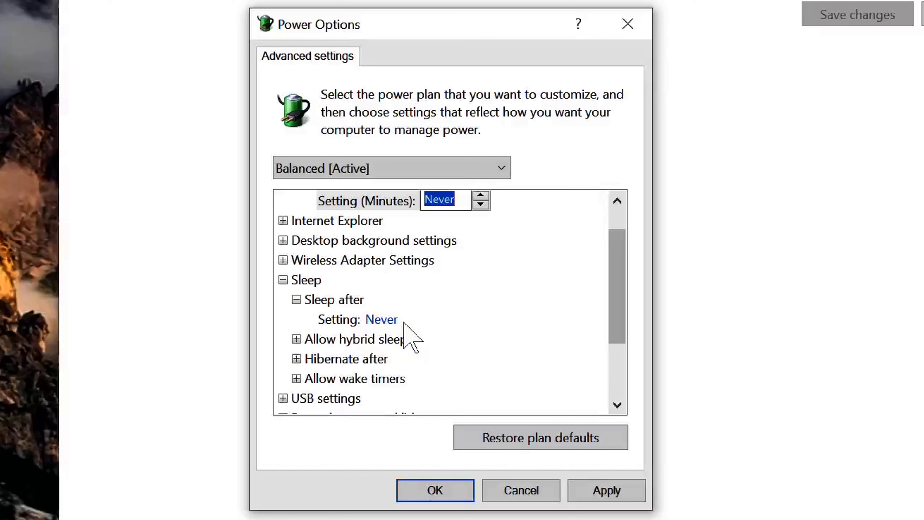
click(297, 358)
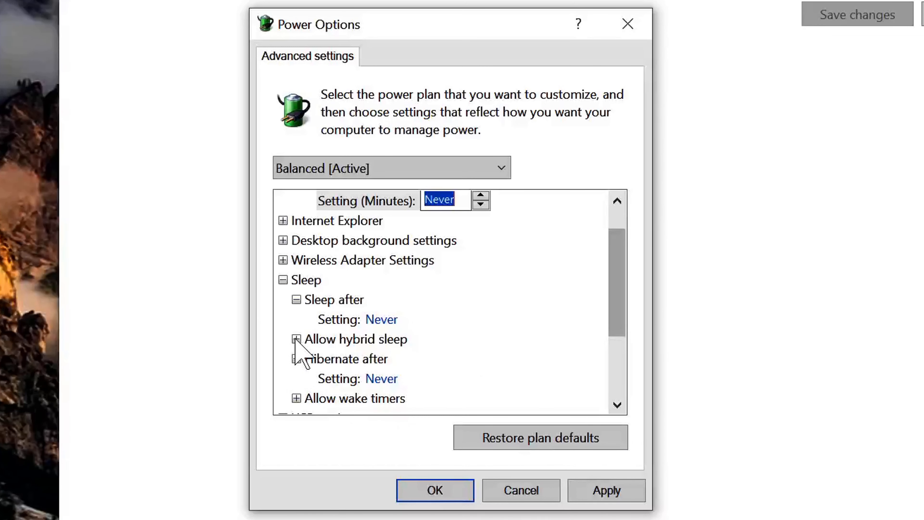
click(296, 339)
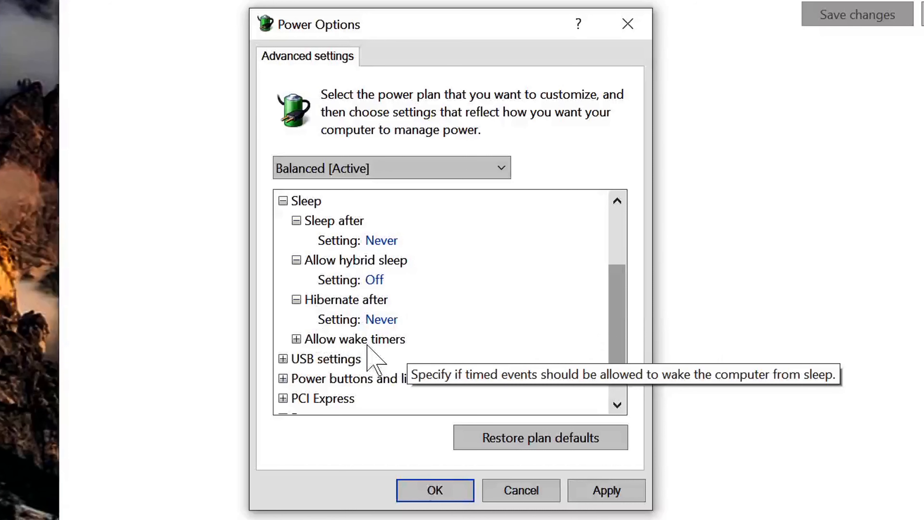
mouse_move(383, 338)
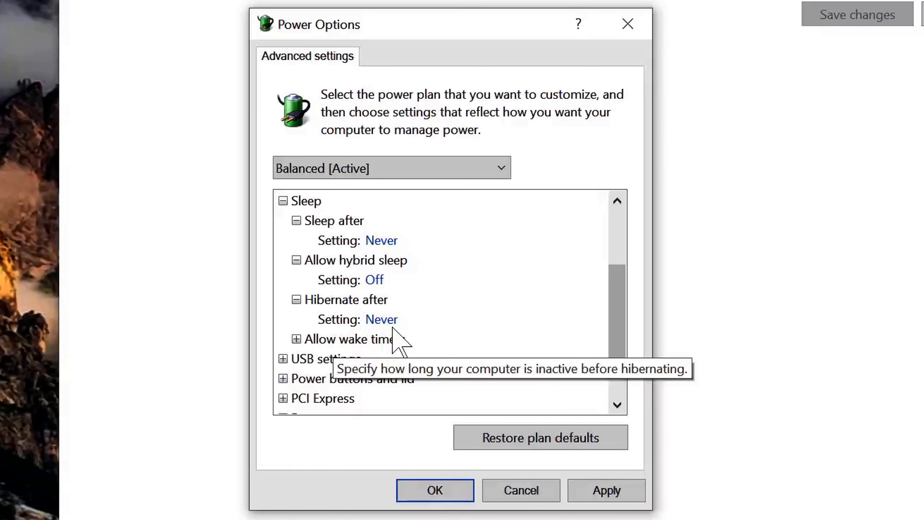
Step: Expand Power buttons and lid to reveal the power and sleep button actions
scroll(down, 3)
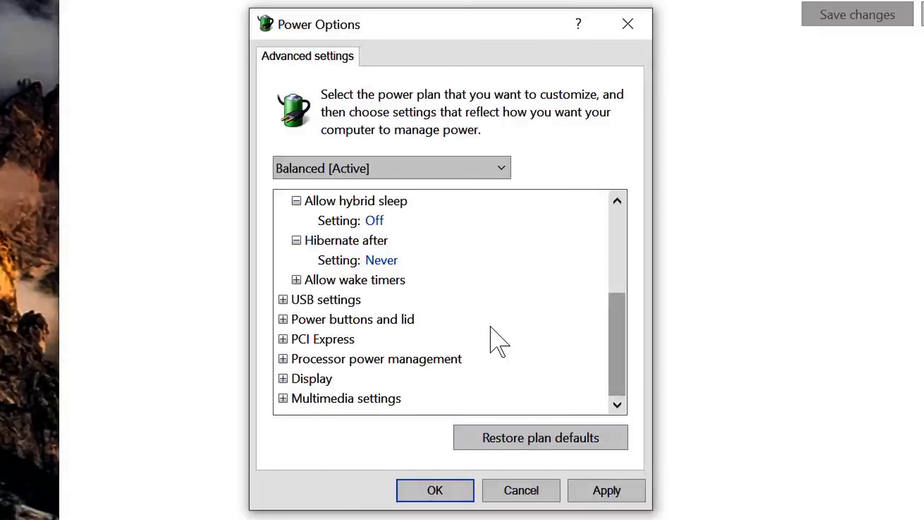
mouse_move(489, 348)
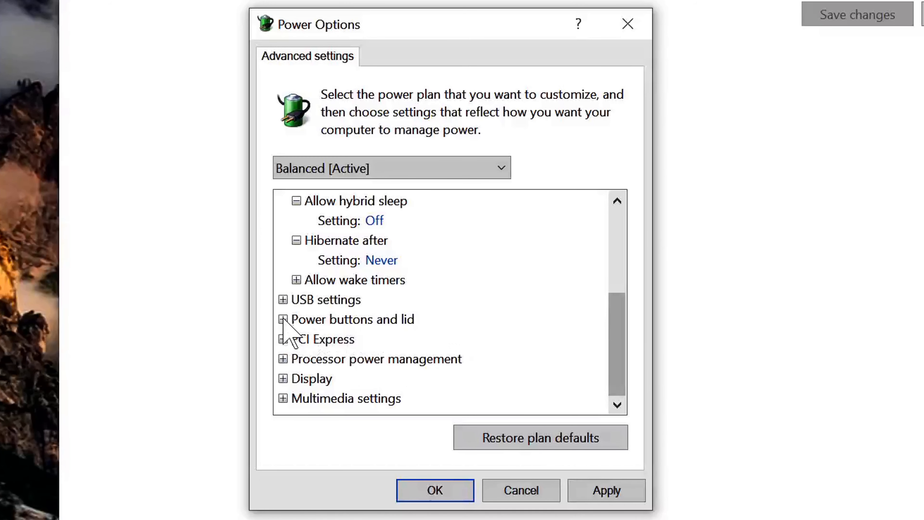
click(283, 318)
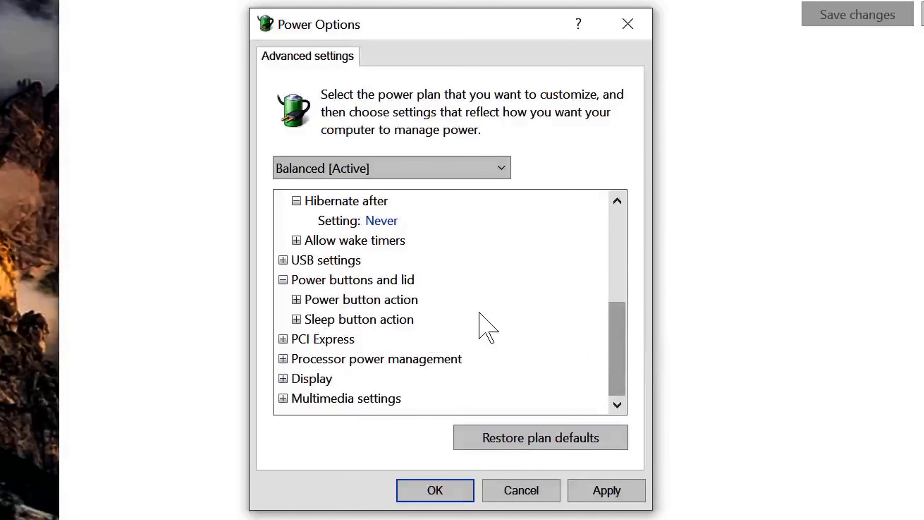
mouse_move(451, 336)
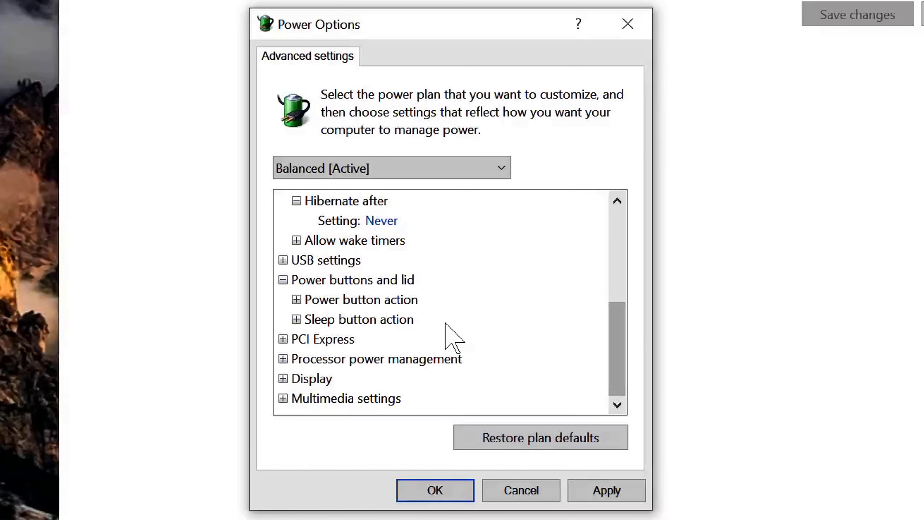
mouse_move(454, 347)
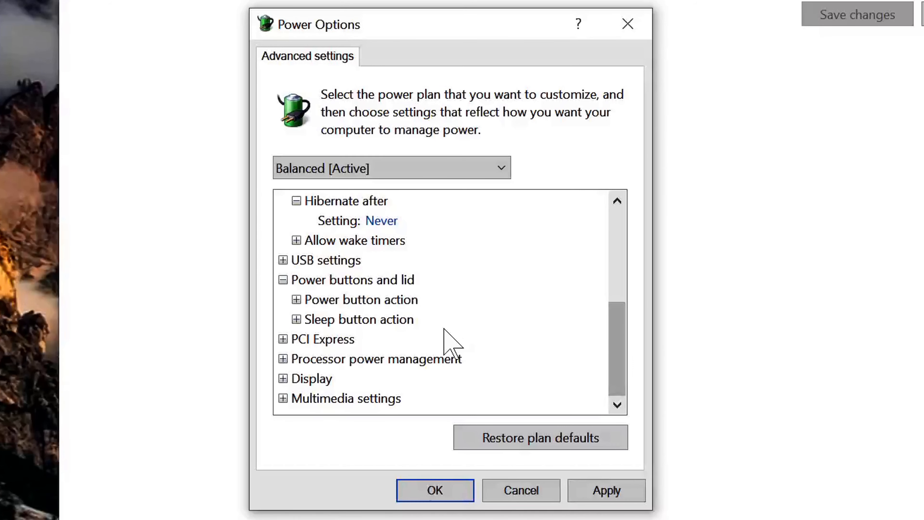
mouse_move(435, 313)
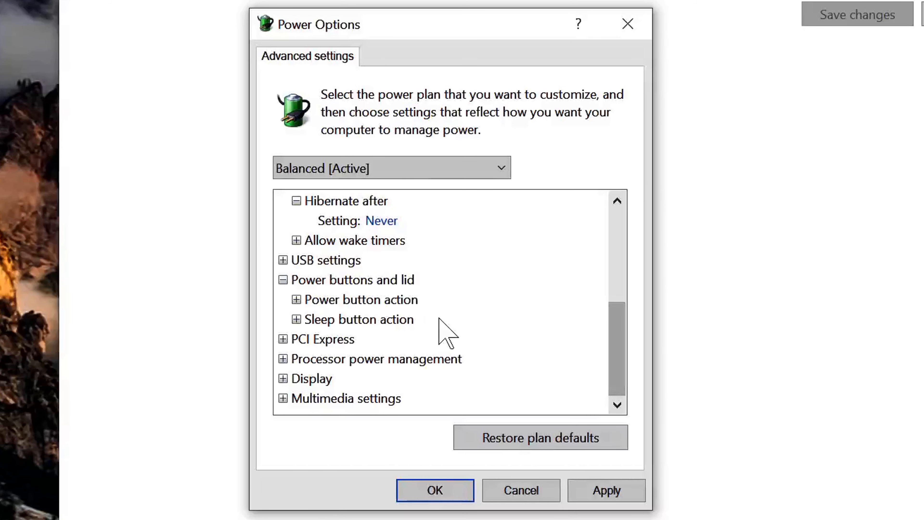
mouse_move(462, 328)
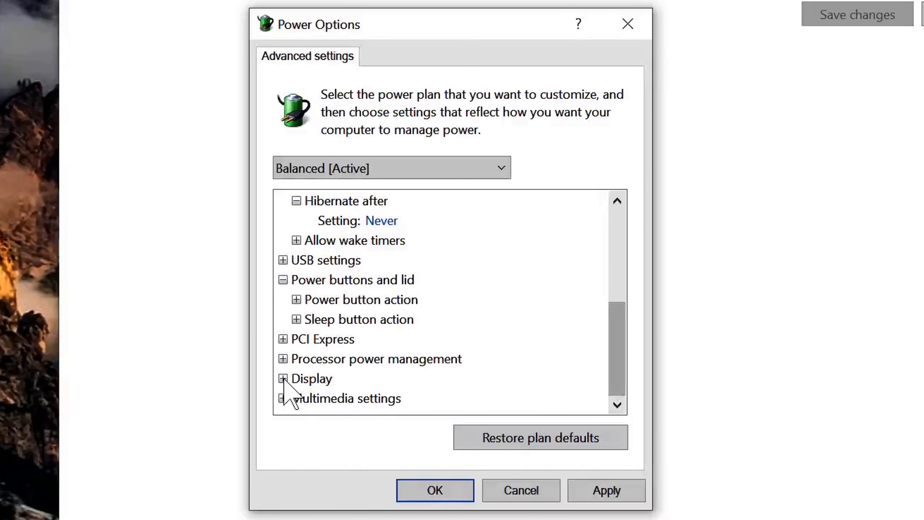
Step: Expand Display to reveal Turn off display after reading Never
click(283, 378)
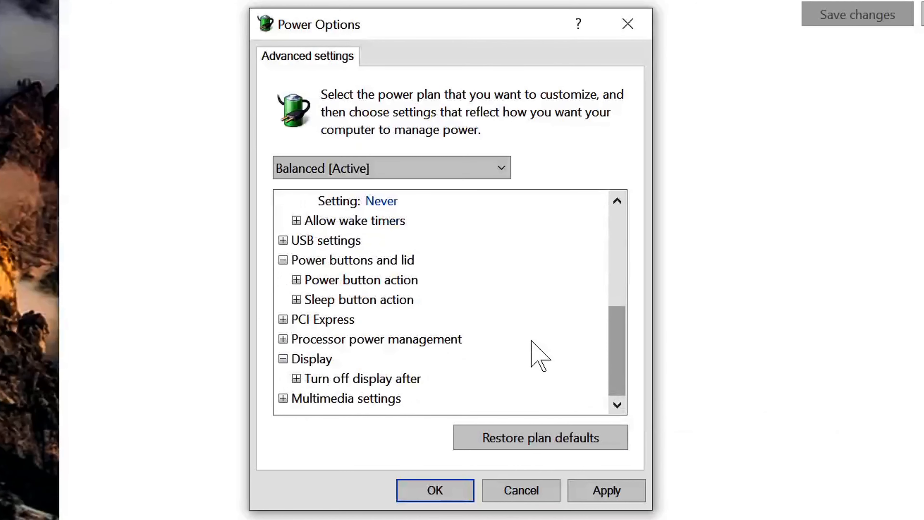
mouse_move(374, 377)
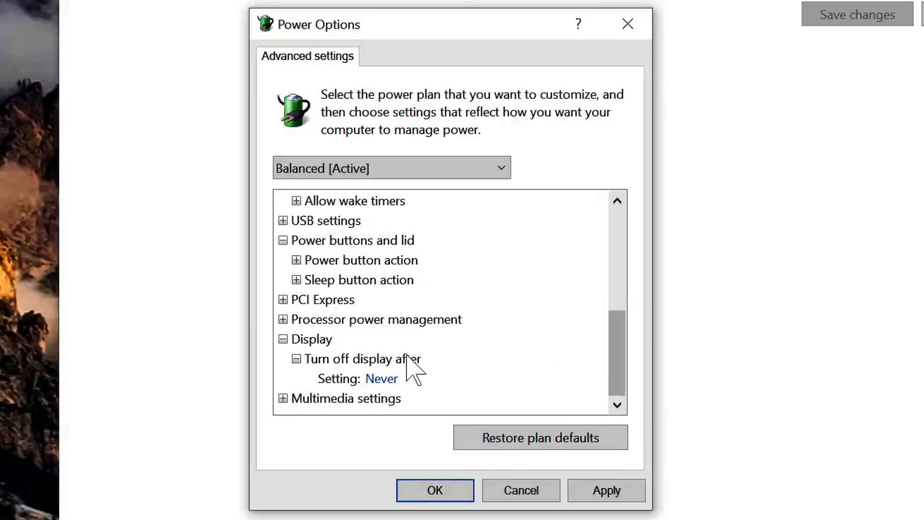
mouse_move(386, 395)
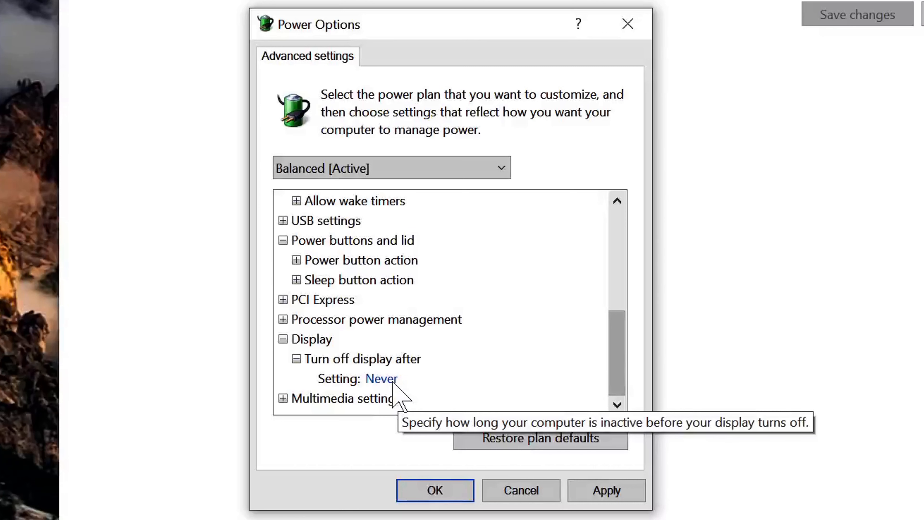
mouse_move(514, 366)
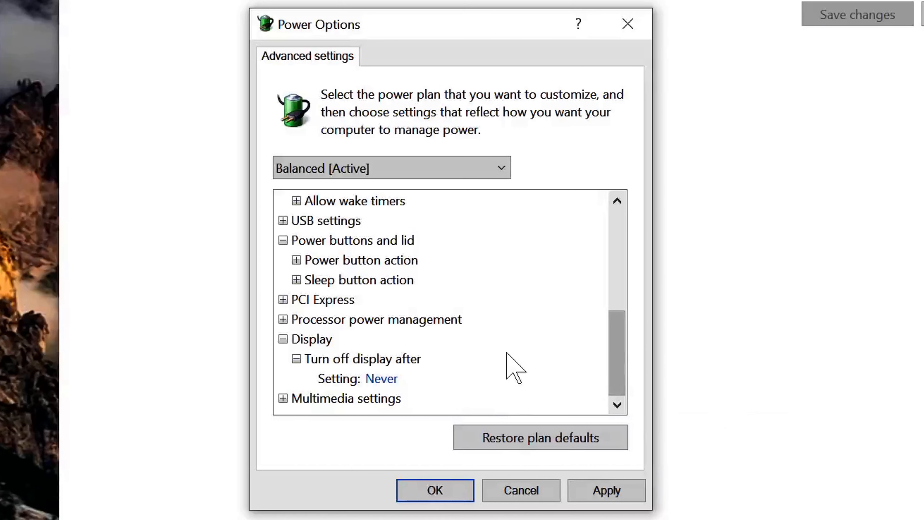
mouse_move(386, 392)
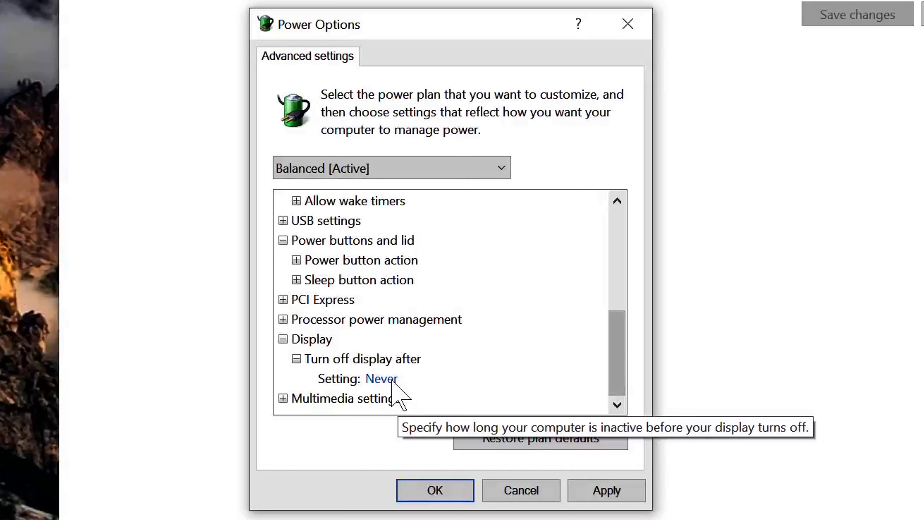
mouse_move(422, 392)
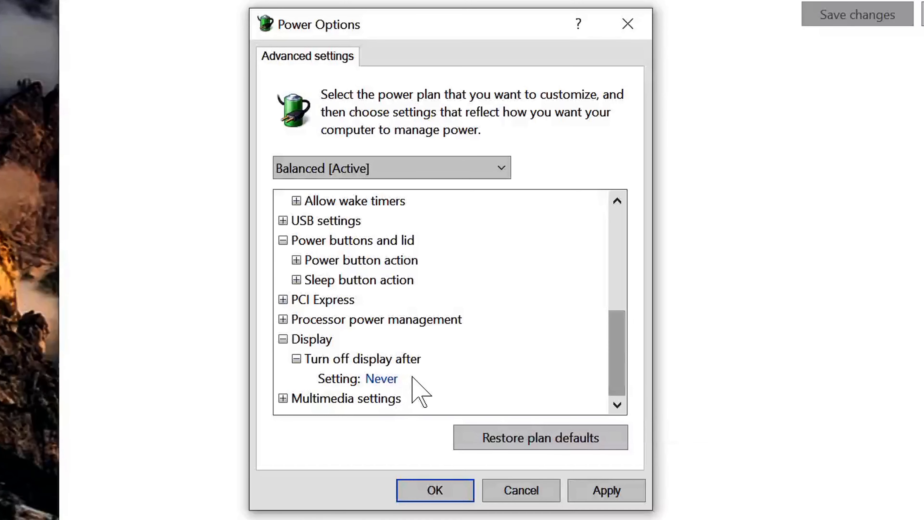
mouse_move(383, 392)
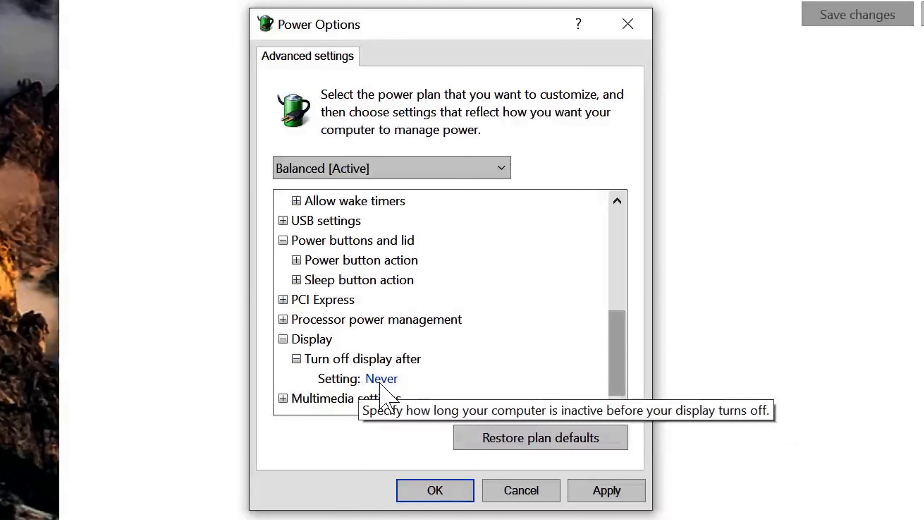
mouse_move(478, 346)
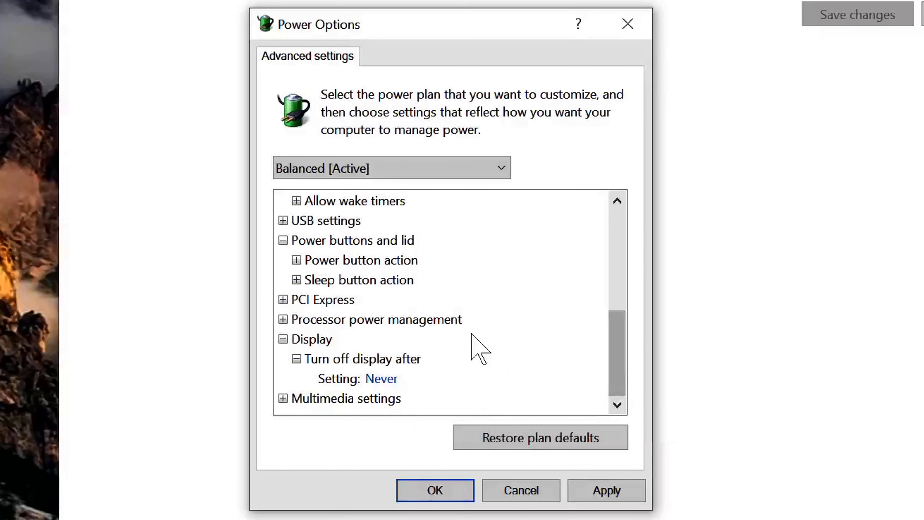
mouse_move(492, 328)
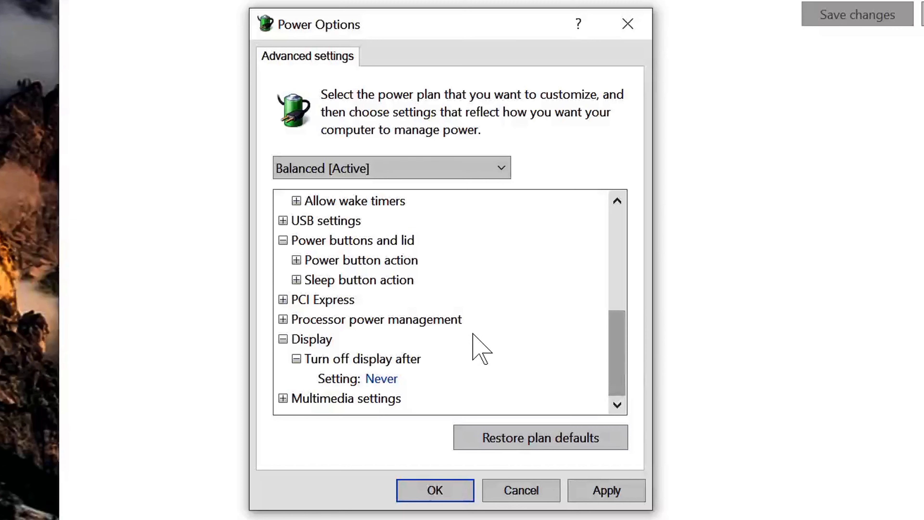
mouse_move(482, 360)
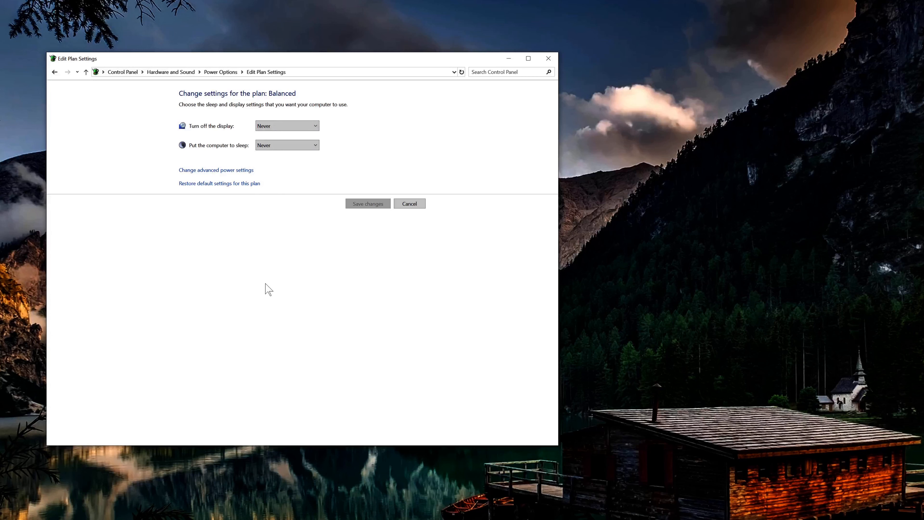
mouse_move(270, 293)
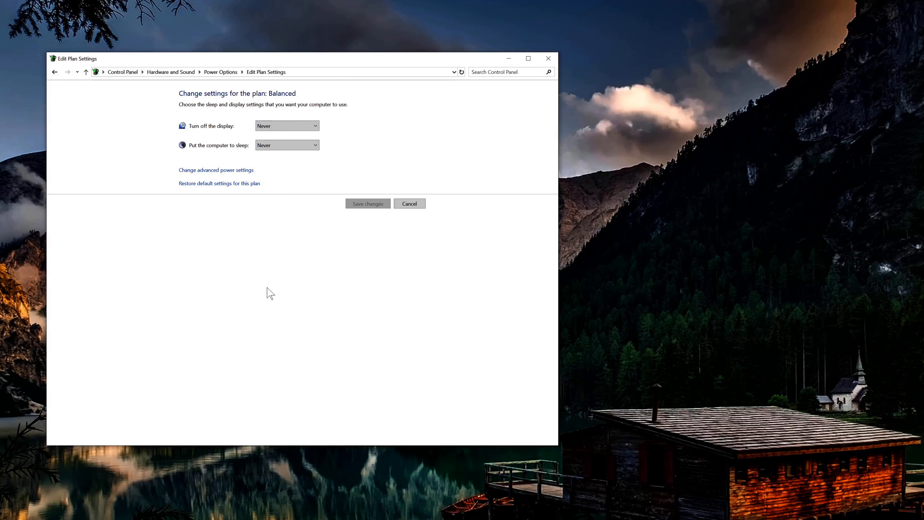
mouse_move(273, 300)
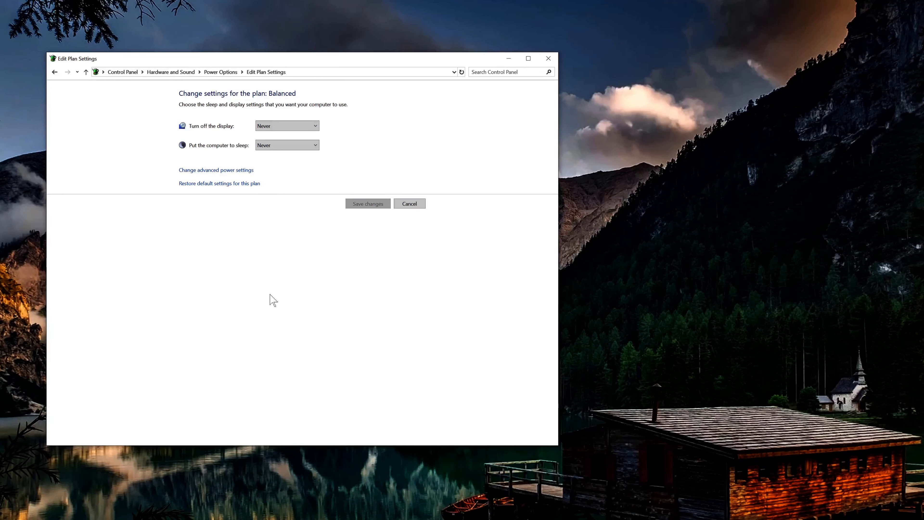